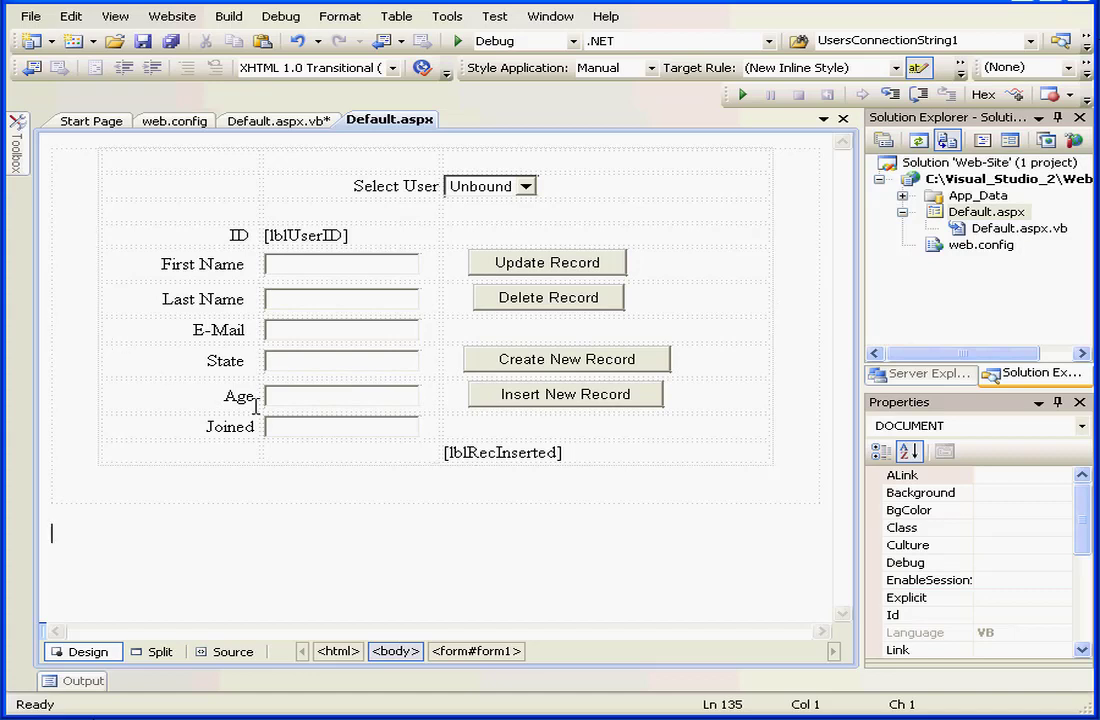
Step: Show the btnDeleteRecord_Click handler in Default.aspx.vb from the Delete Record button
click(548, 296)
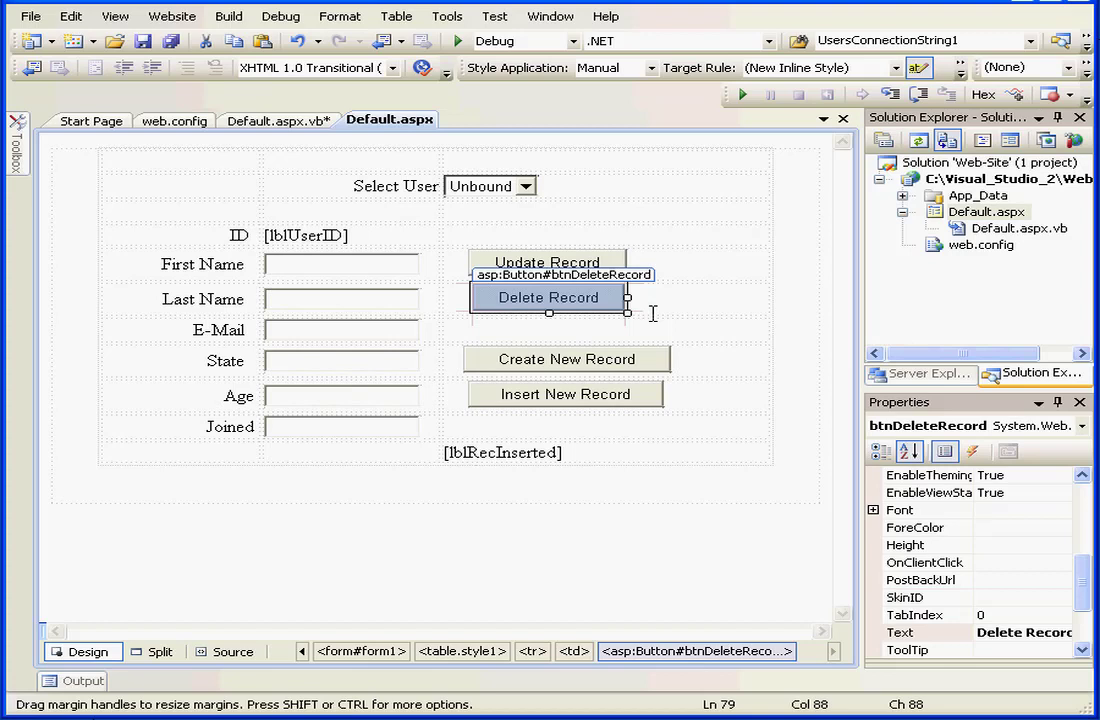
click(278, 120)
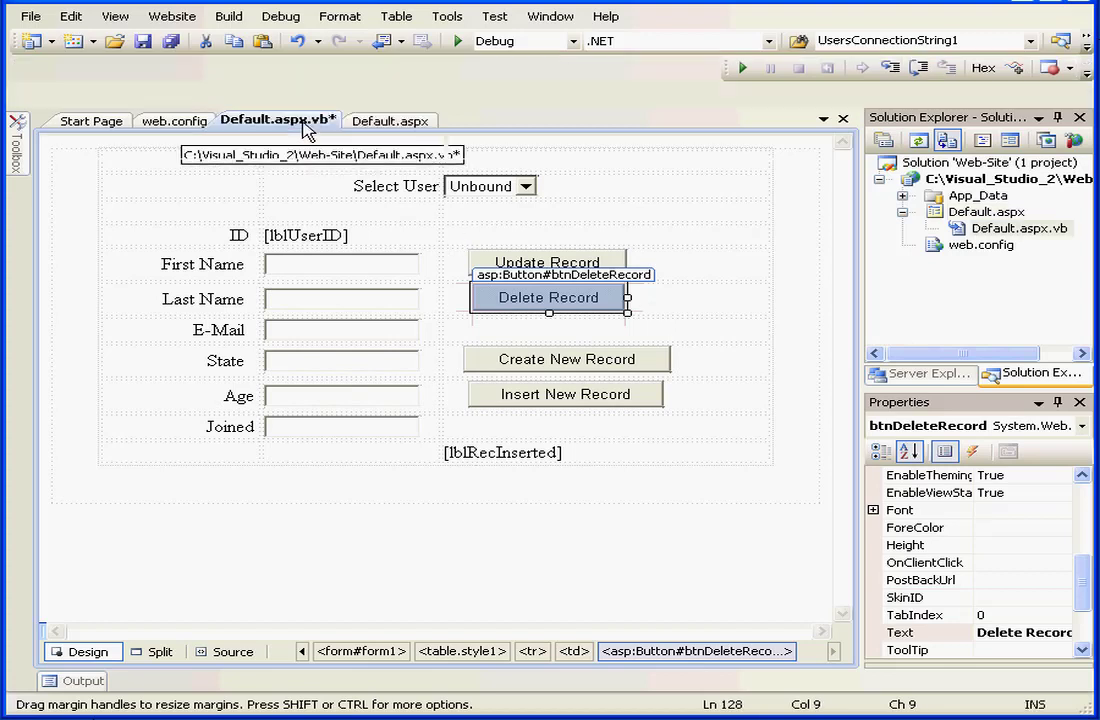
double_click(548, 296)
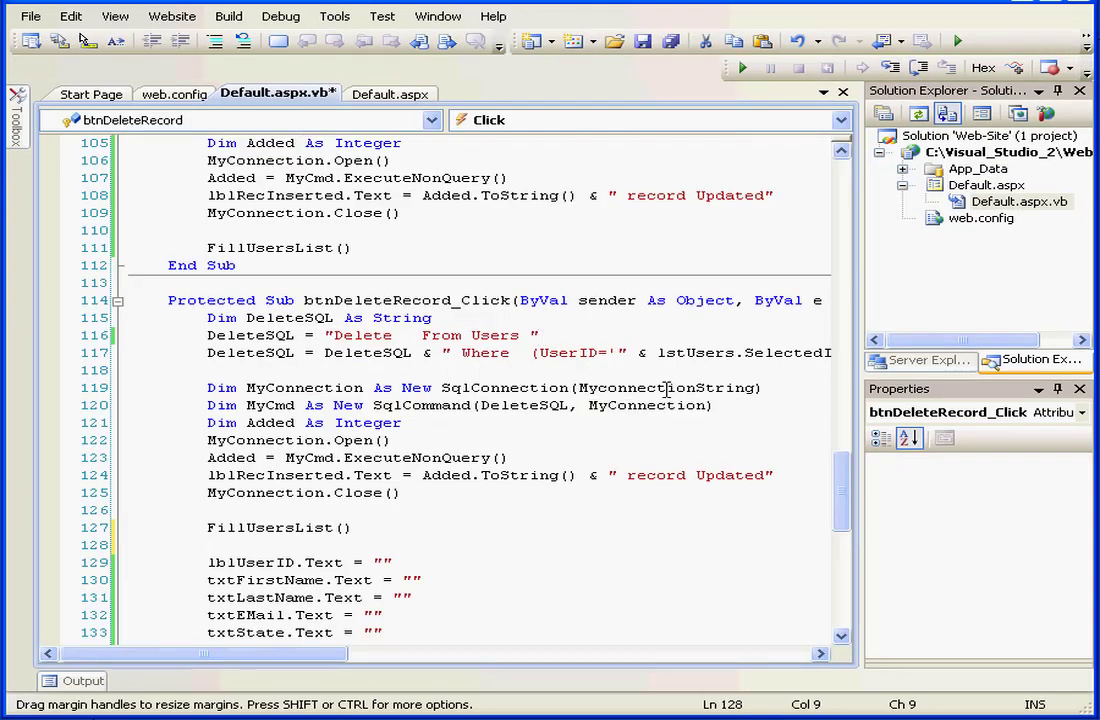
mouse_move(536, 404)
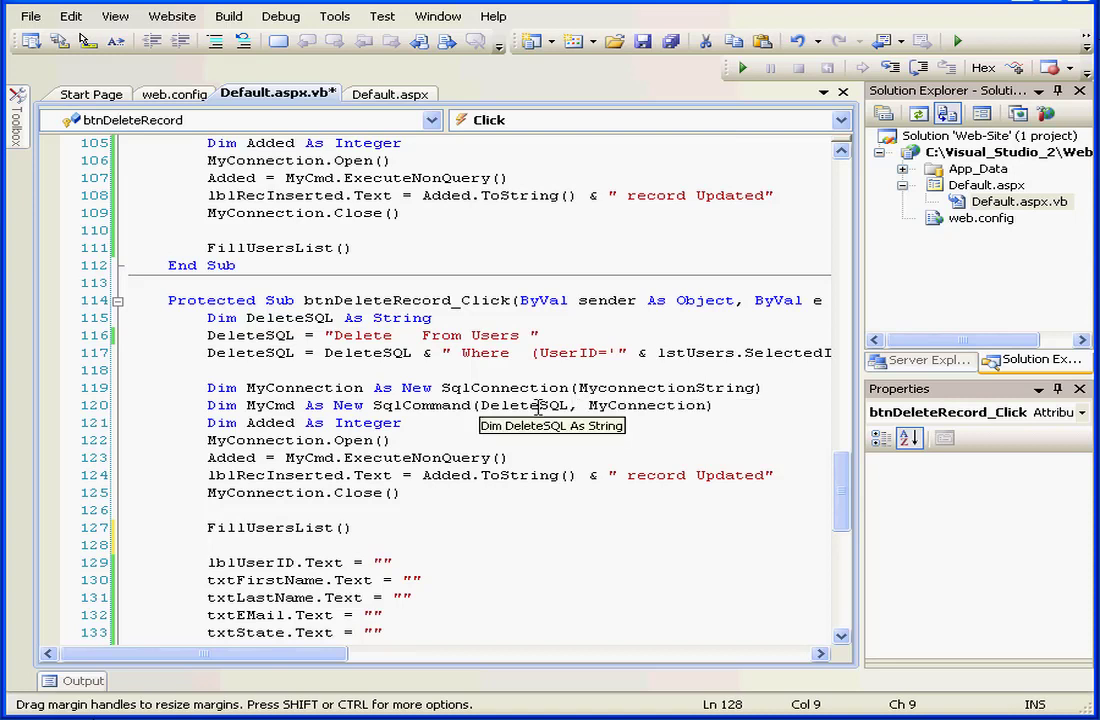
mouse_move(534, 428)
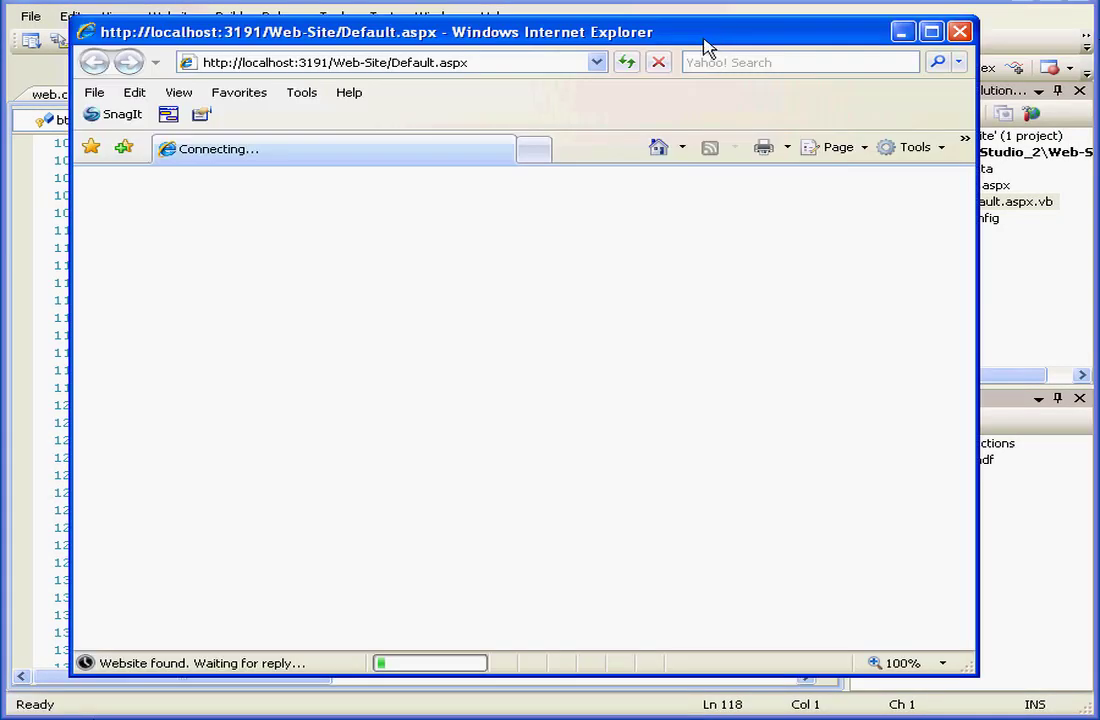
mouse_move(644, 174)
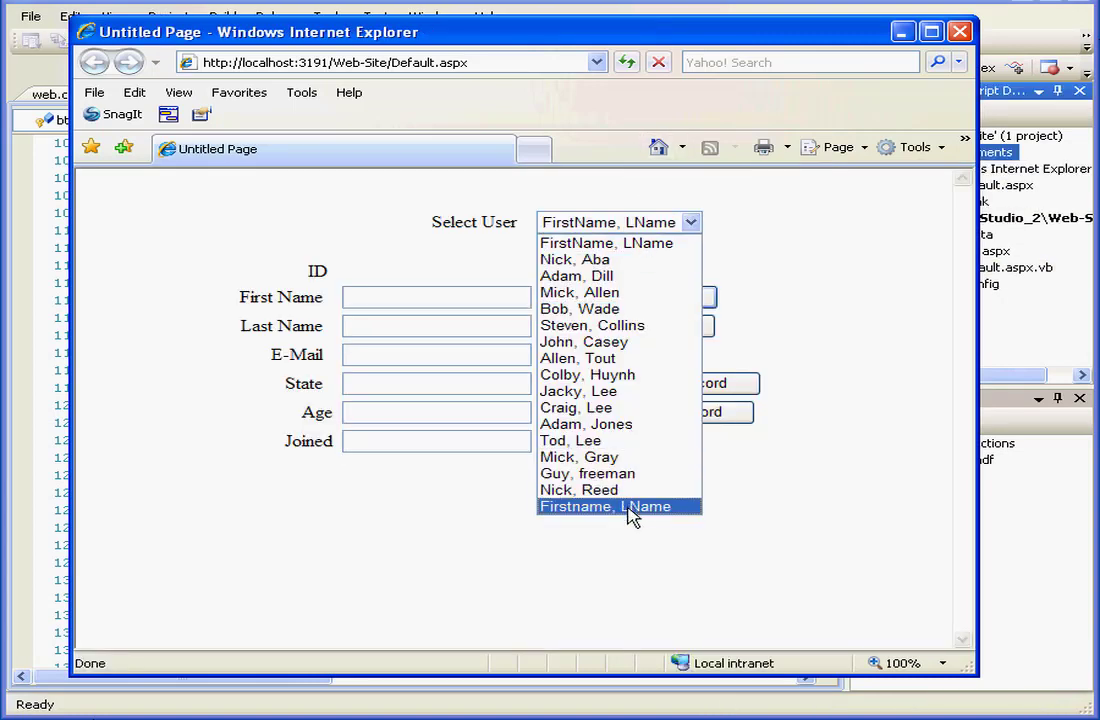
click(604, 506)
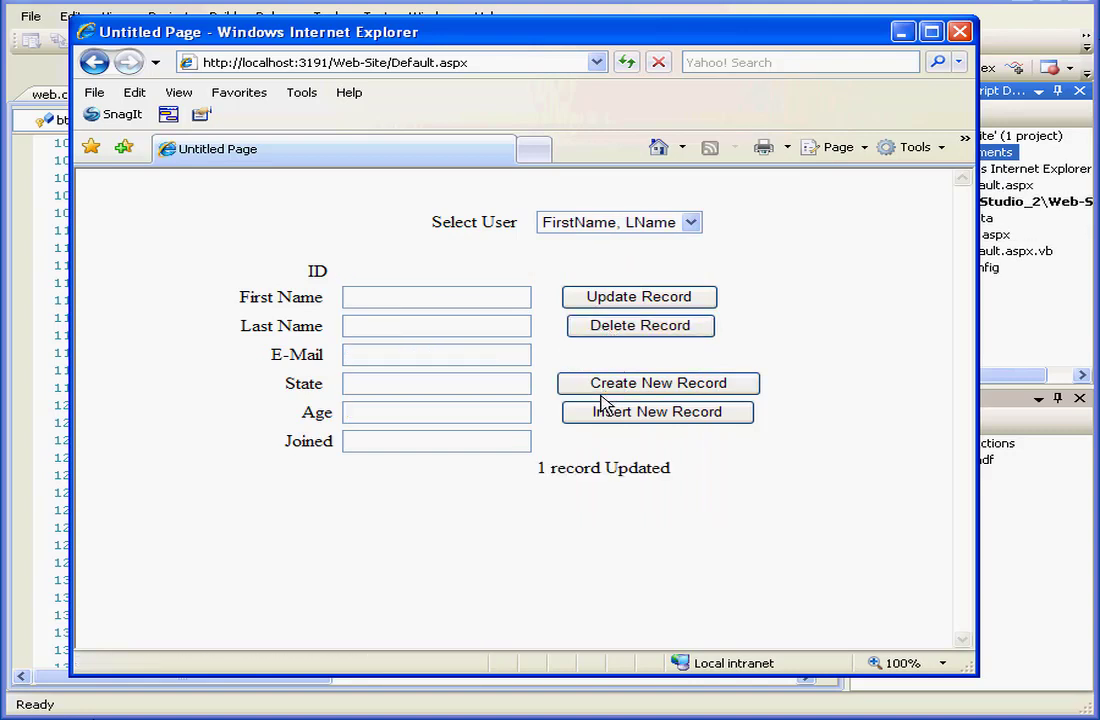
mouse_move(676, 476)
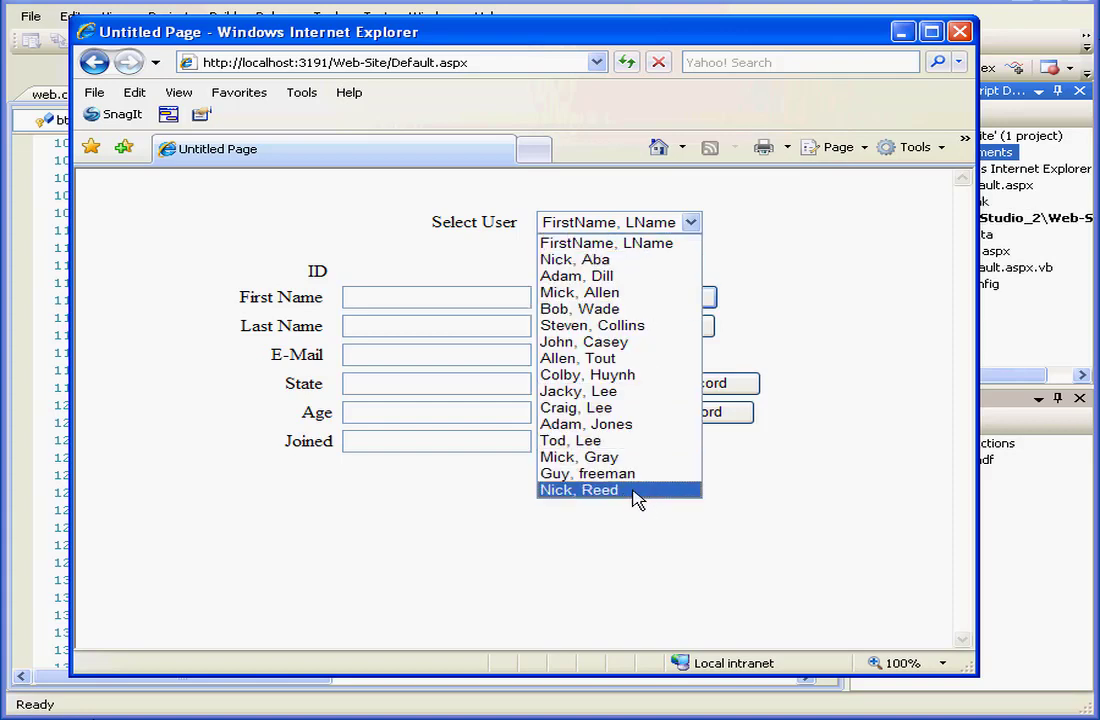
click(578, 488)
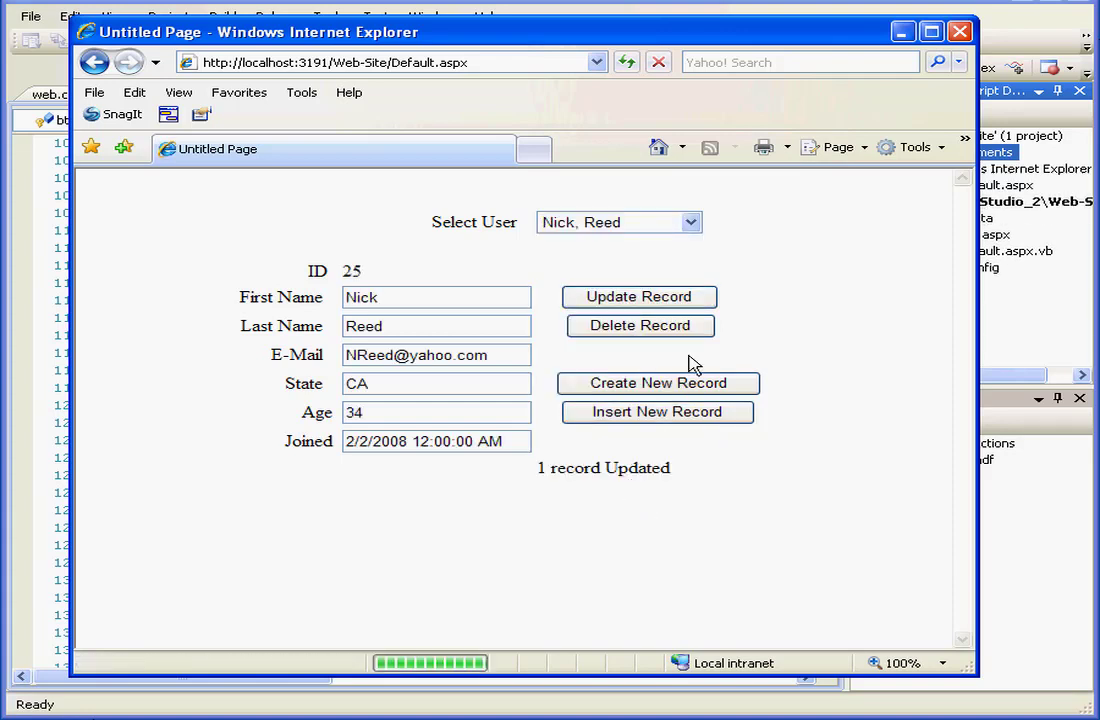
click(618, 222)
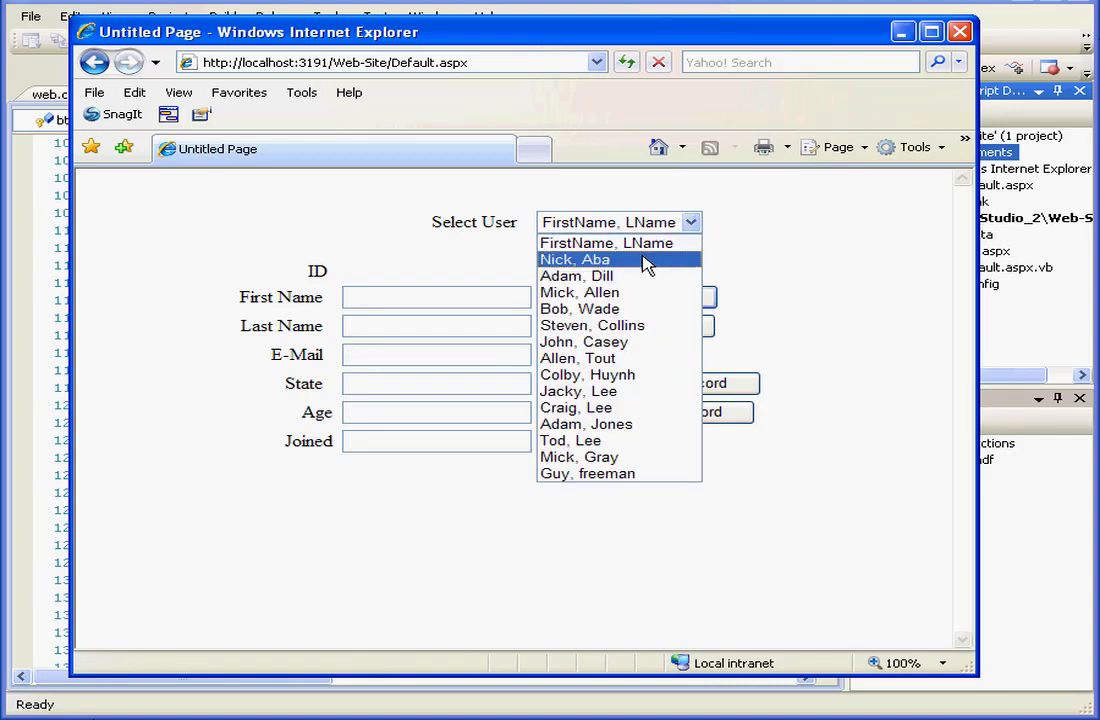
click(574, 260)
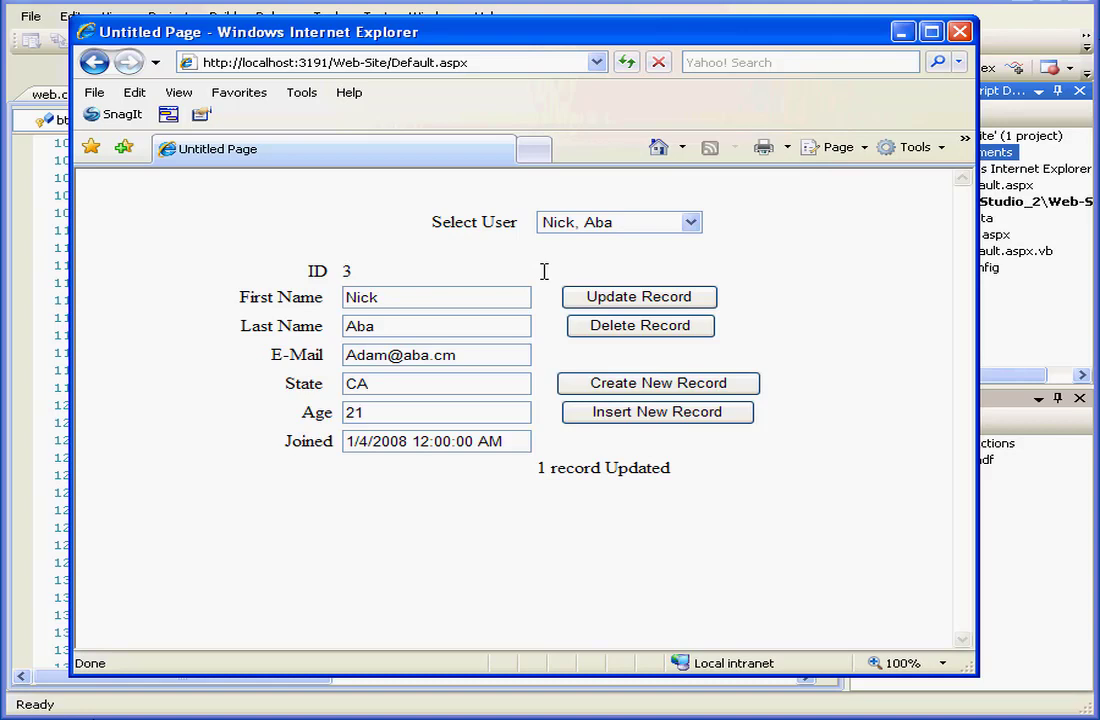
mouse_move(556, 332)
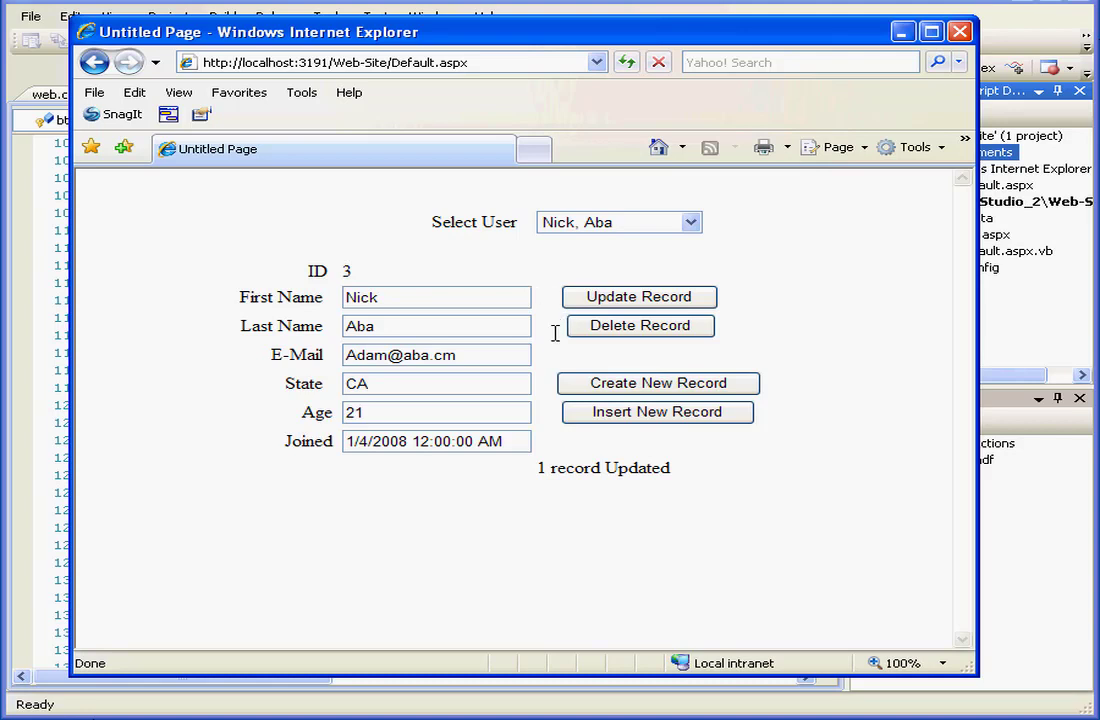
mouse_move(560, 336)
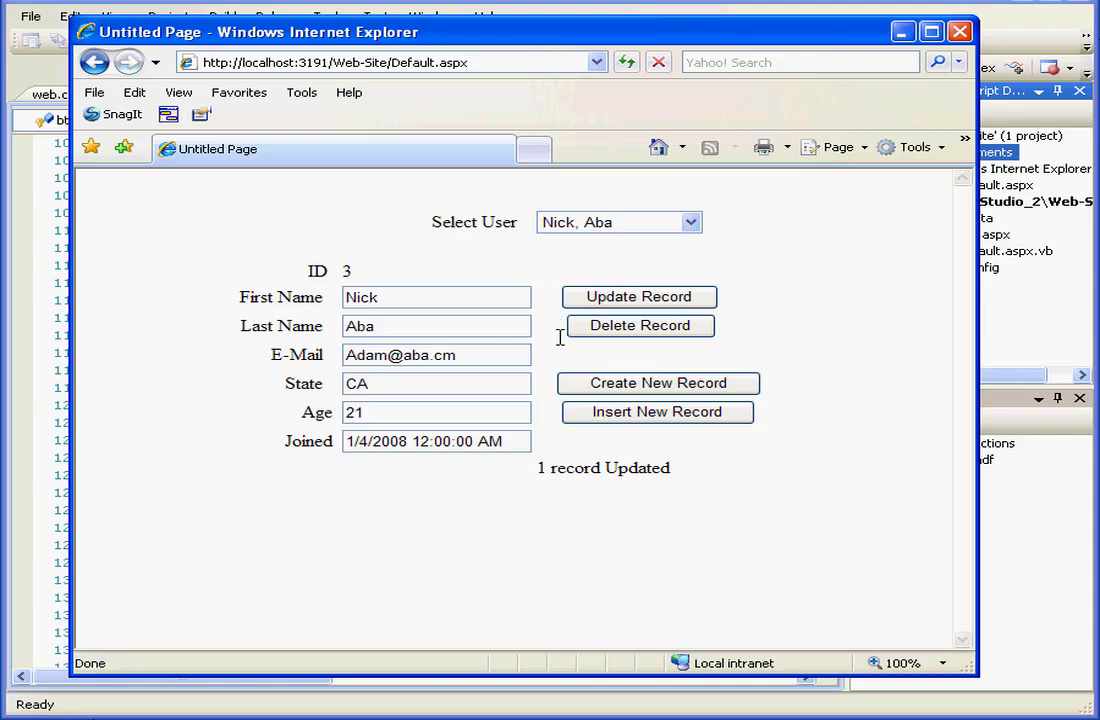
click(640, 324)
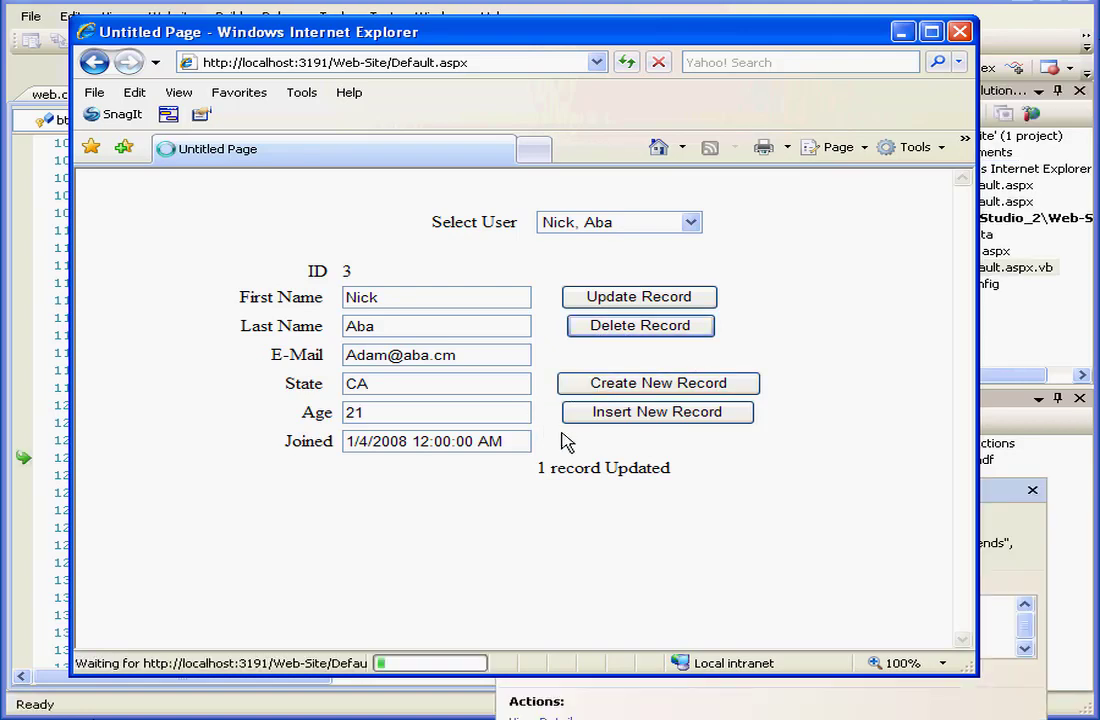
click(640, 324)
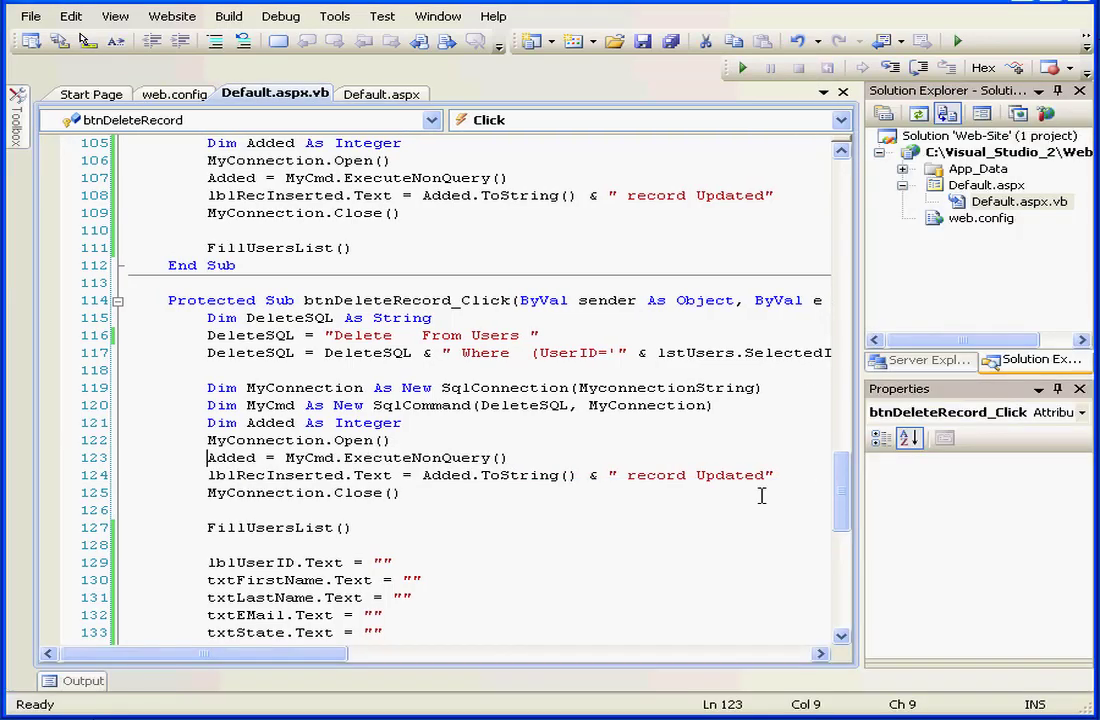
Step: Select the word Updated in the lblRecInserted status message line
double_click(730, 476)
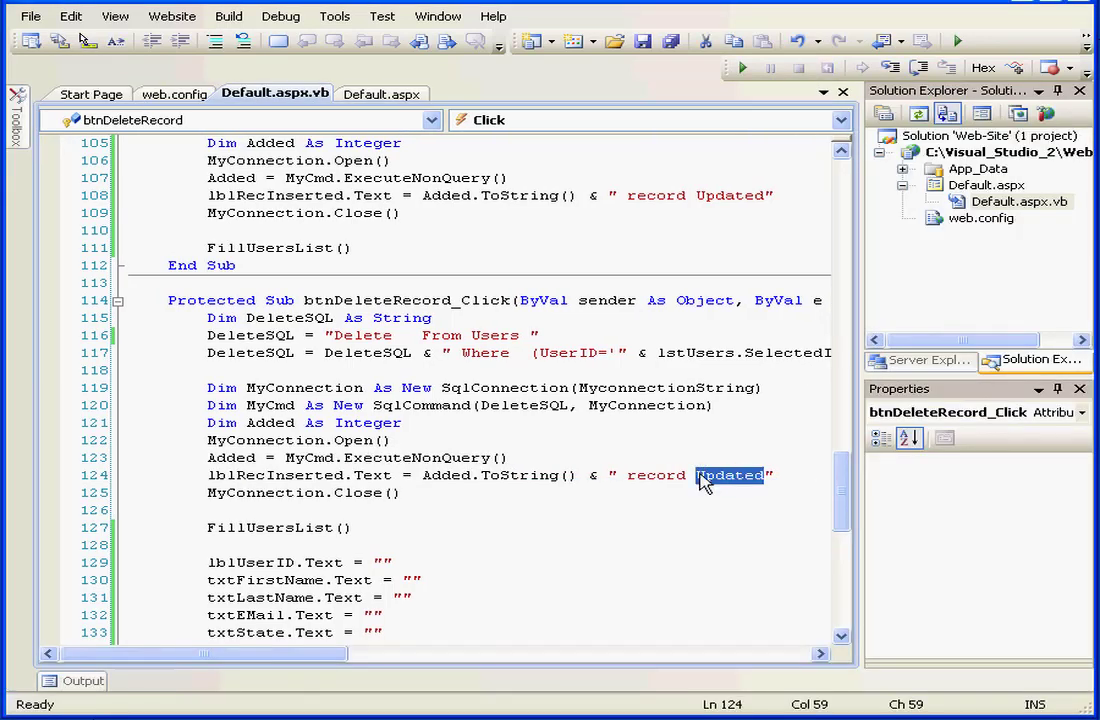